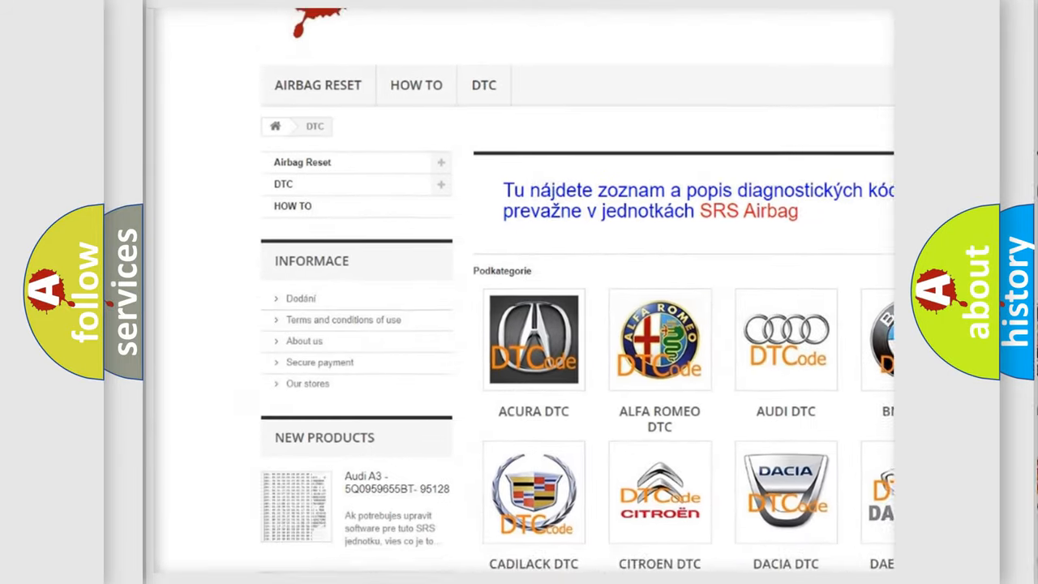
scroll("down", 3)
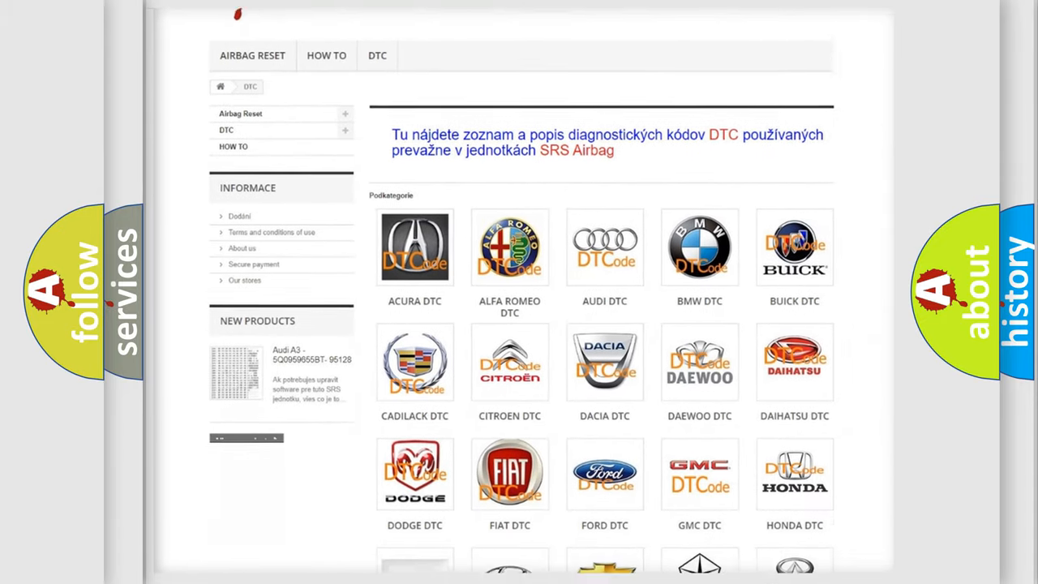
scroll("down", 3)
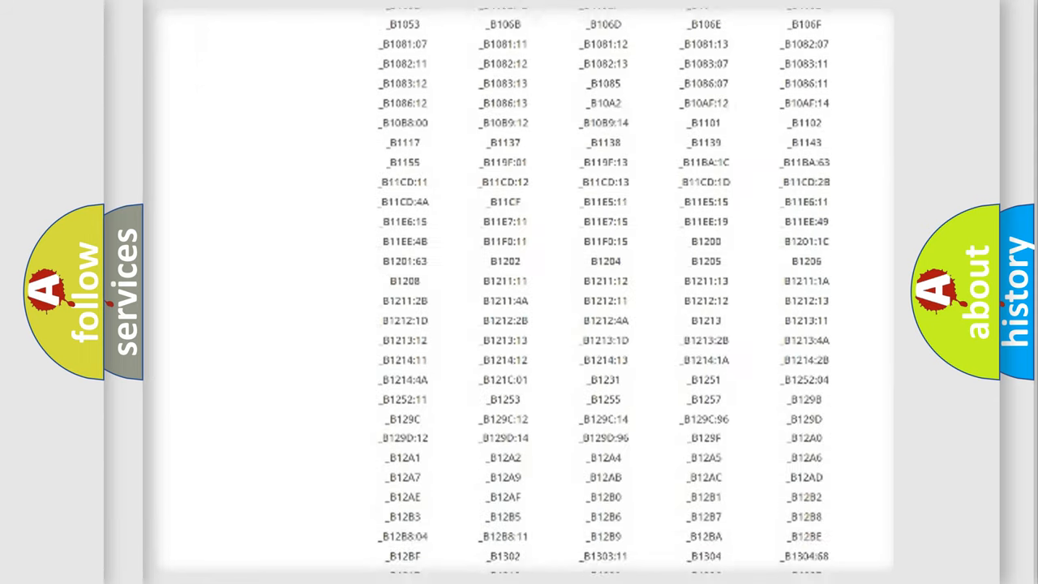
scroll("down", 3)
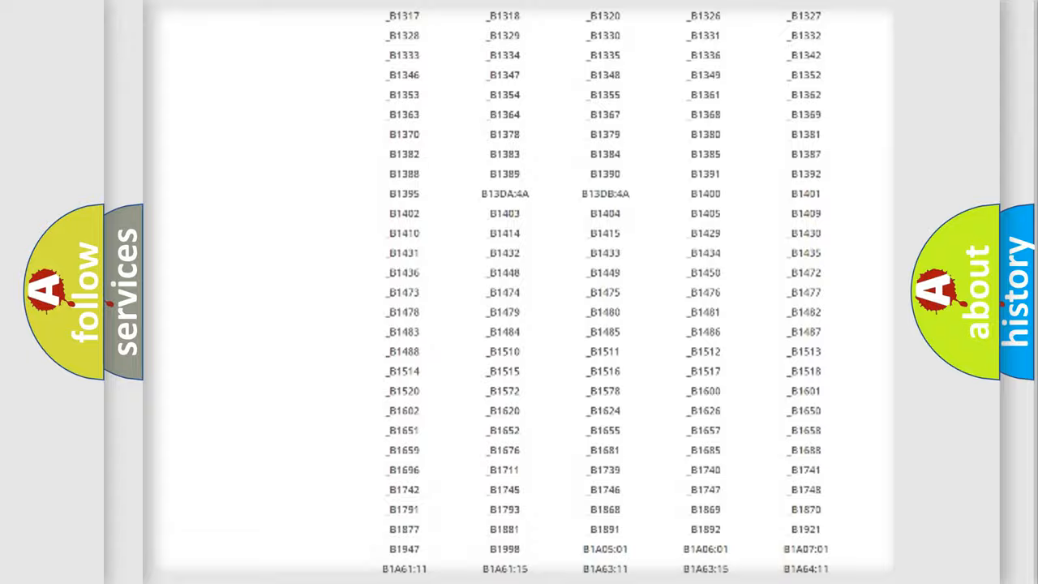